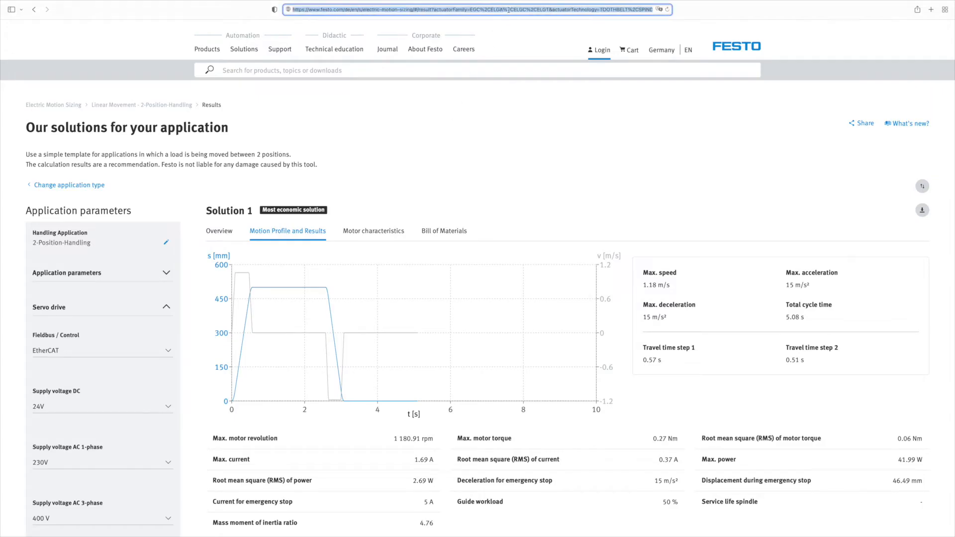
Step: Copy the results page URL from the browser address bar's context menu
{"action": "right_click", "coordinate": [475, 9]}
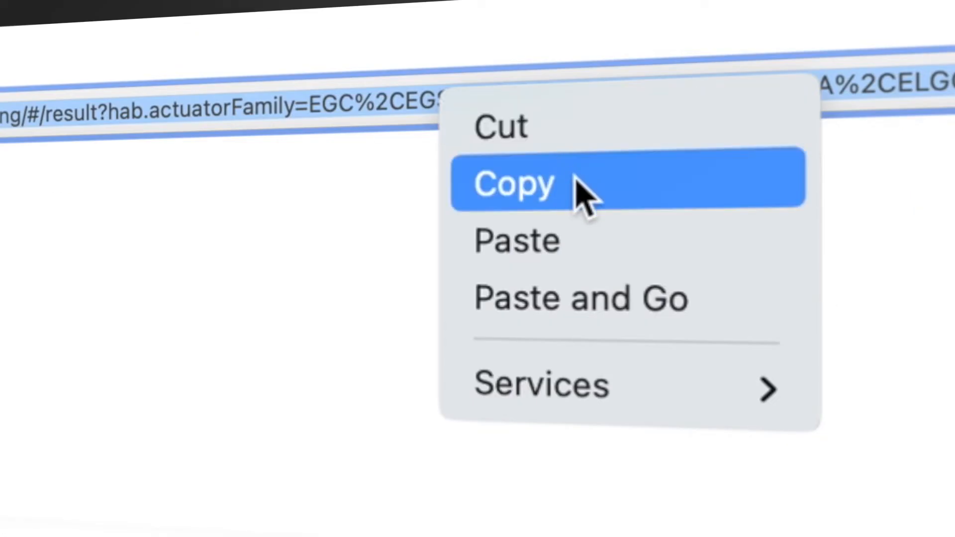
{"action": "left_click", "coordinate": [515, 185]}
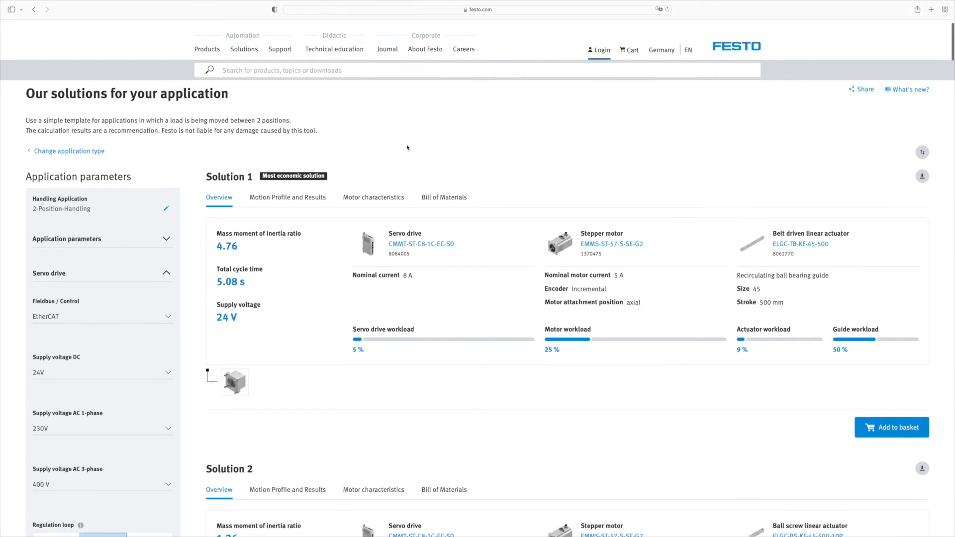
Step: Use 'Change application type' to return to the movement type overview
{"action": "scroll", "scroll_direction": "down", "scroll_amount": 3}
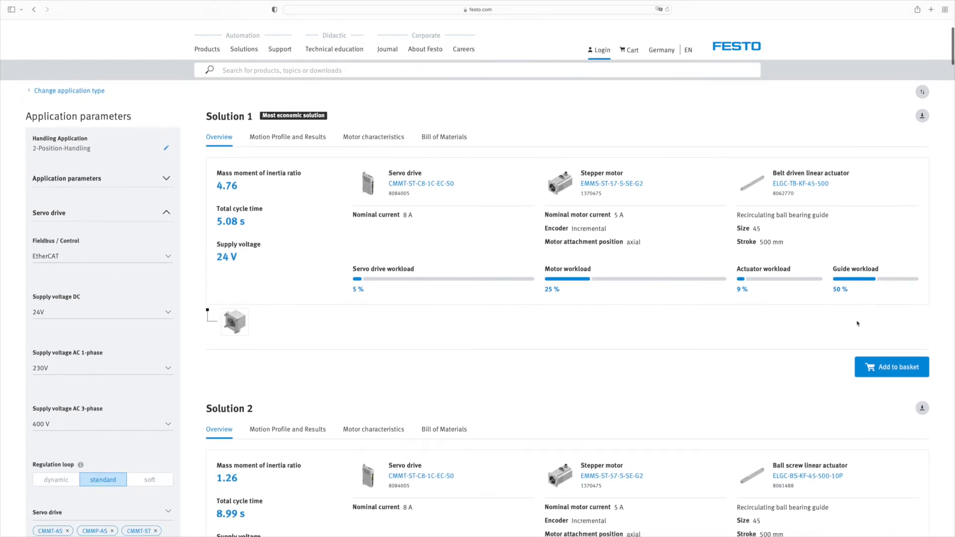
{"action": "left_click", "coordinate": [444, 137]}
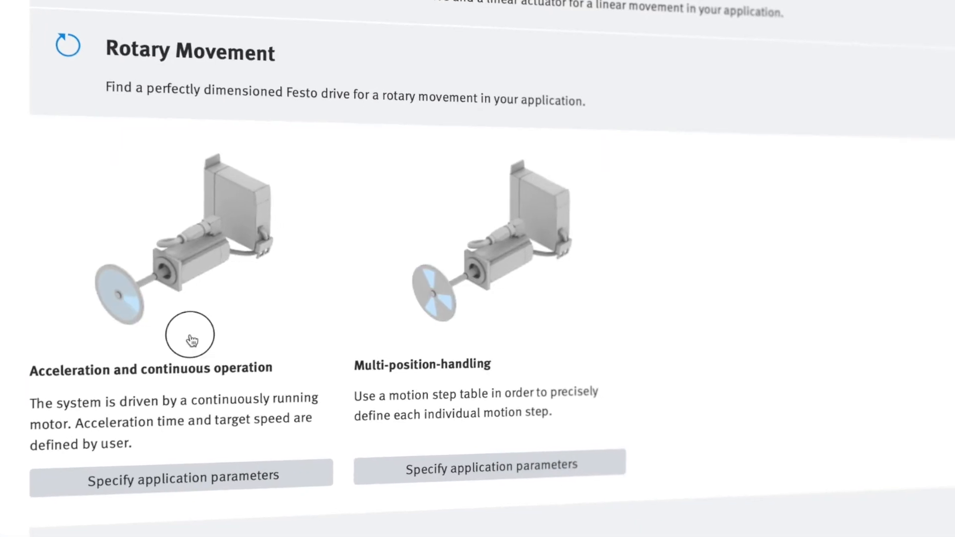
Step: Specify application parameters for rotary acceleration and continuous operation (0.5 kg·cm², 300 rpm)
{"action": "left_click", "coordinate": [180, 475]}
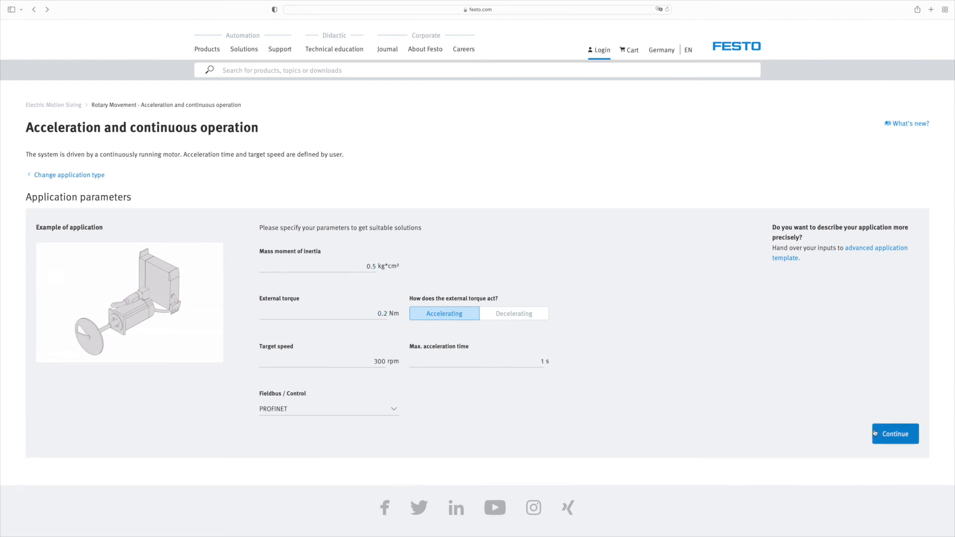
Step: Continue to calculate rotary drive solutions and review the results list
{"action": "left_click", "coordinate": [895, 433]}
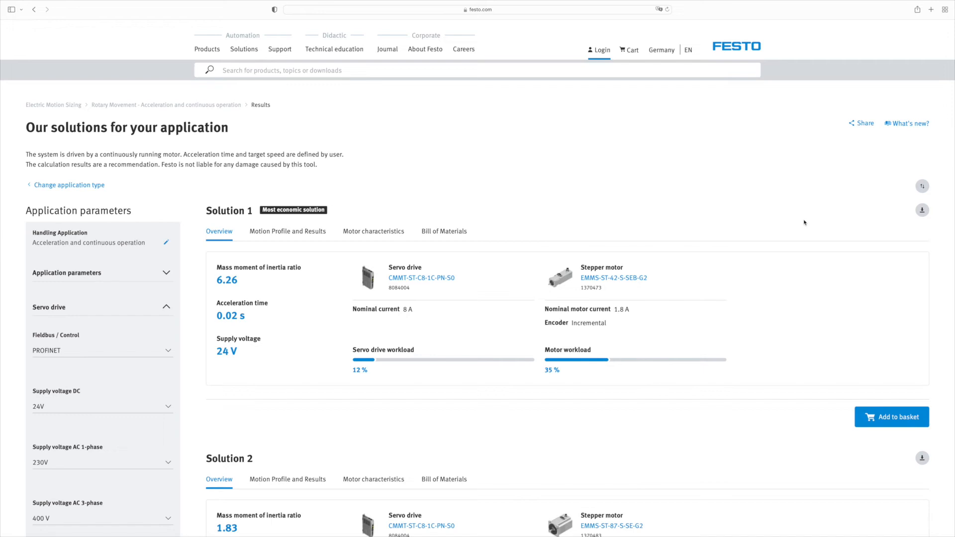
{"action": "scroll", "scroll_direction": "down", "scroll_amount": 3}
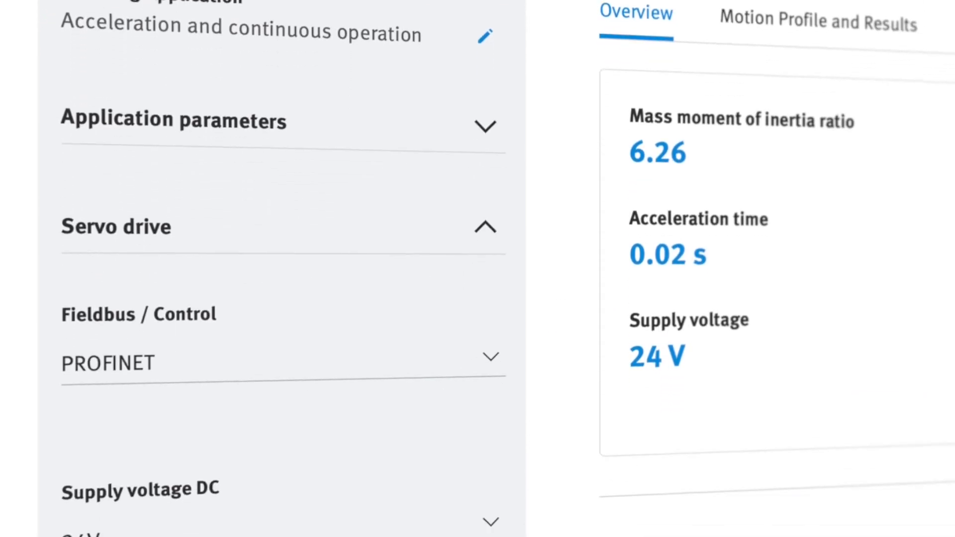
{"action": "scroll", "scroll_direction": "down", "scroll_amount": 3}
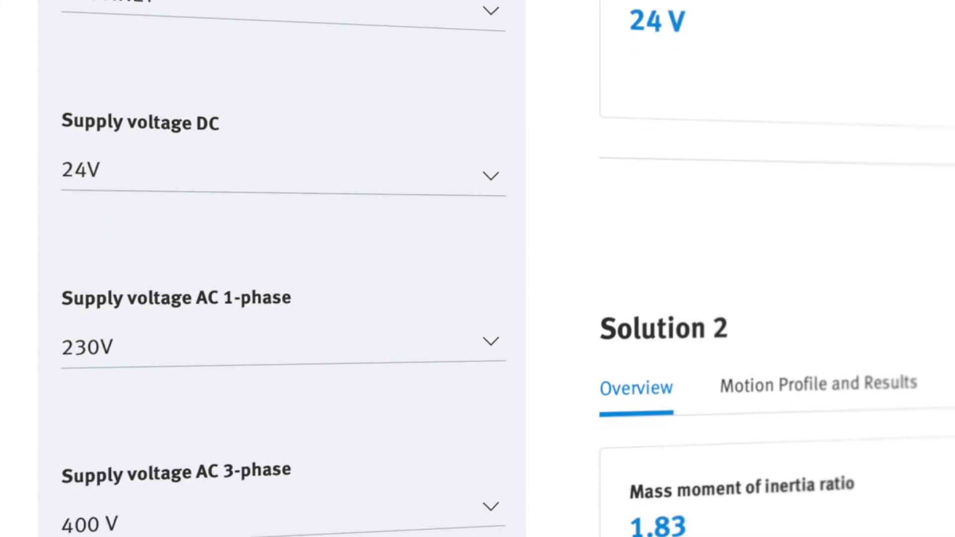
{"action": "scroll", "scroll_direction": "down", "scroll_amount": 3}
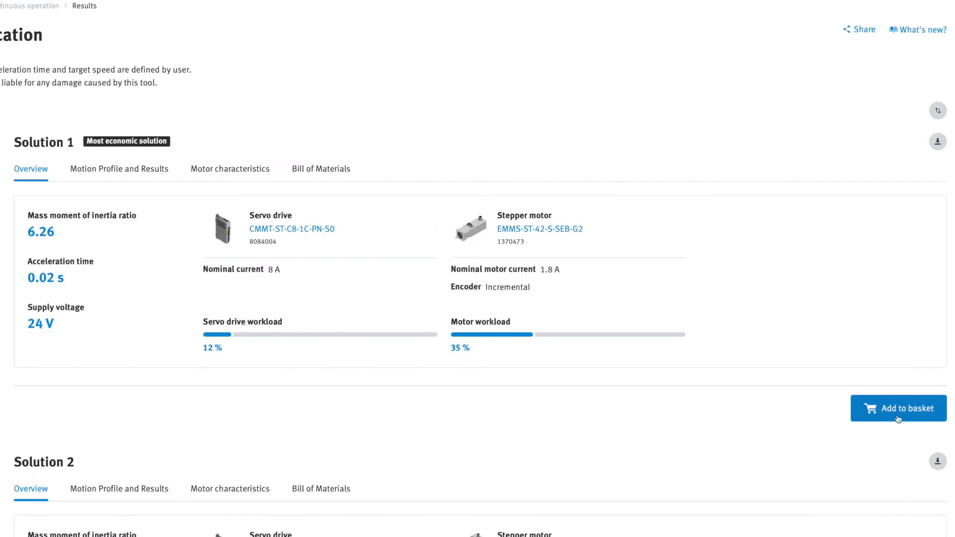
Step: Add Solution 1's servo drive and stepper motor to the basket, then go to Handling Guide Online for multi-axis handling
{"action": "left_click", "coordinate": [898, 408]}
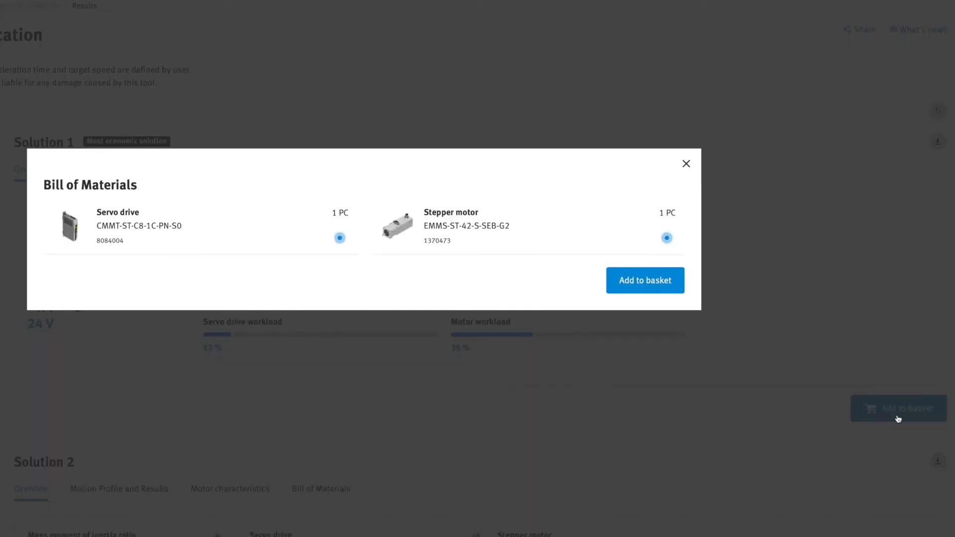
{"action": "left_click", "coordinate": [686, 163]}
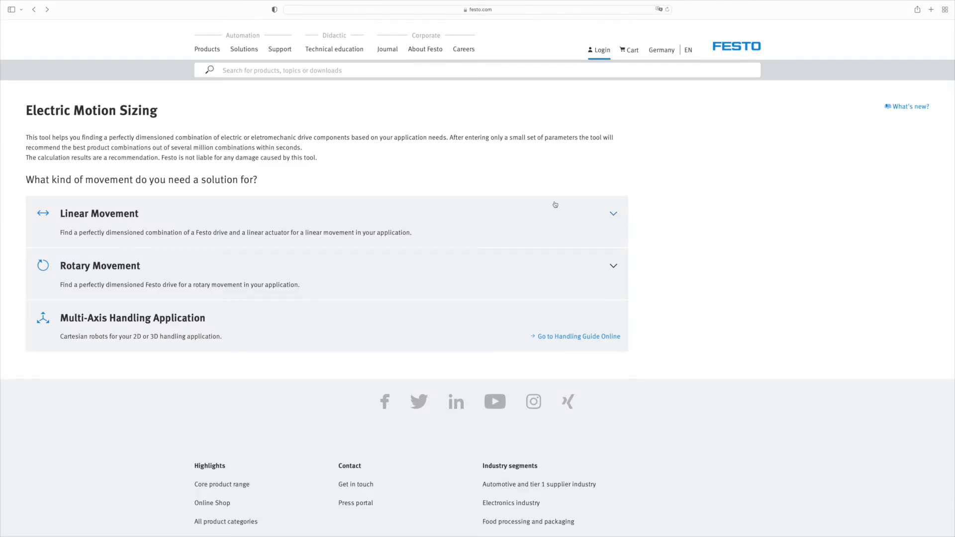
{"action": "mouse_move", "coordinate": [547, 166]}
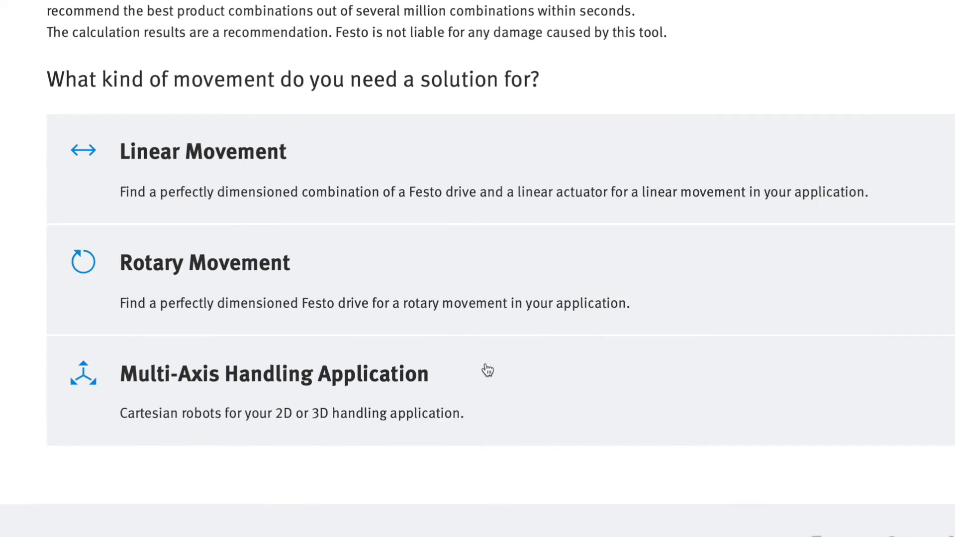
{"action": "left_click", "coordinate": [274, 374]}
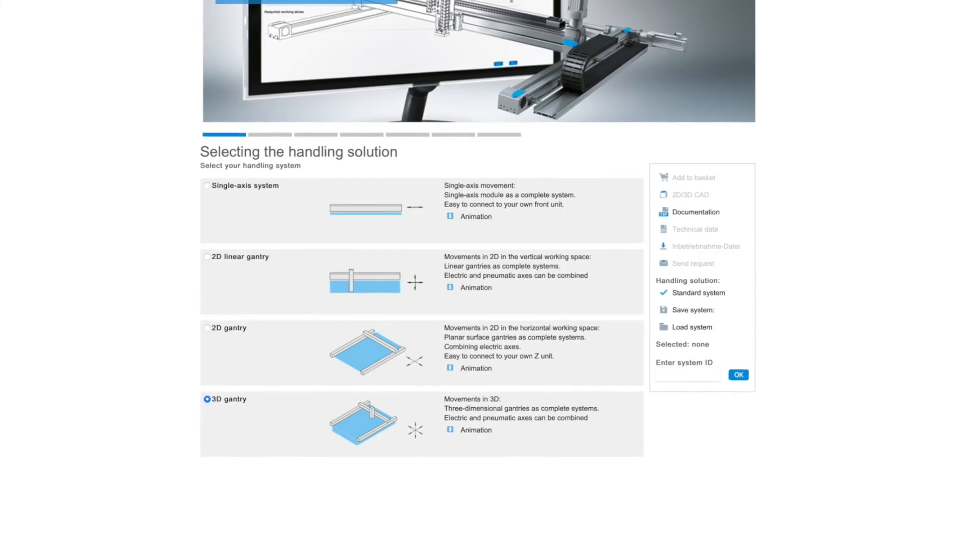
{"action": "scroll", "scroll_direction": "down", "scroll_amount": 3}
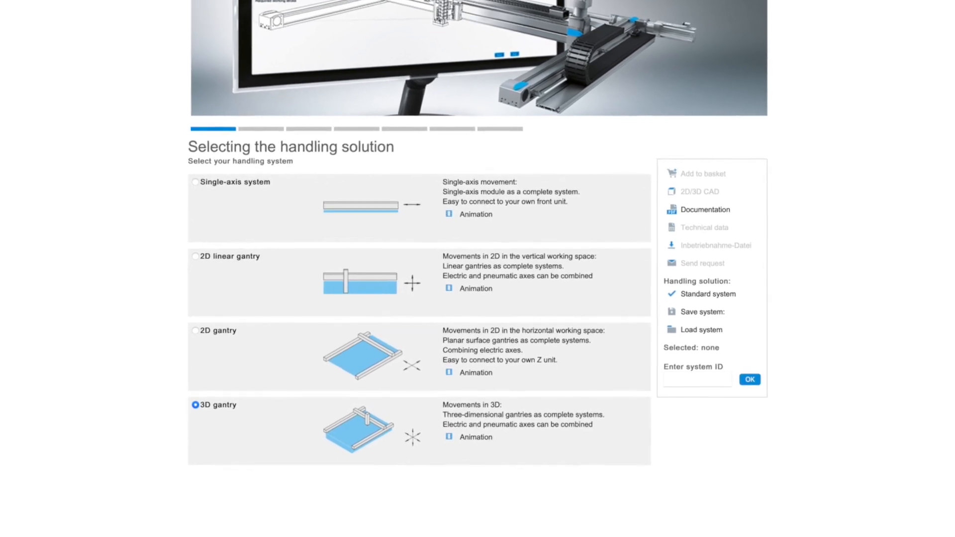